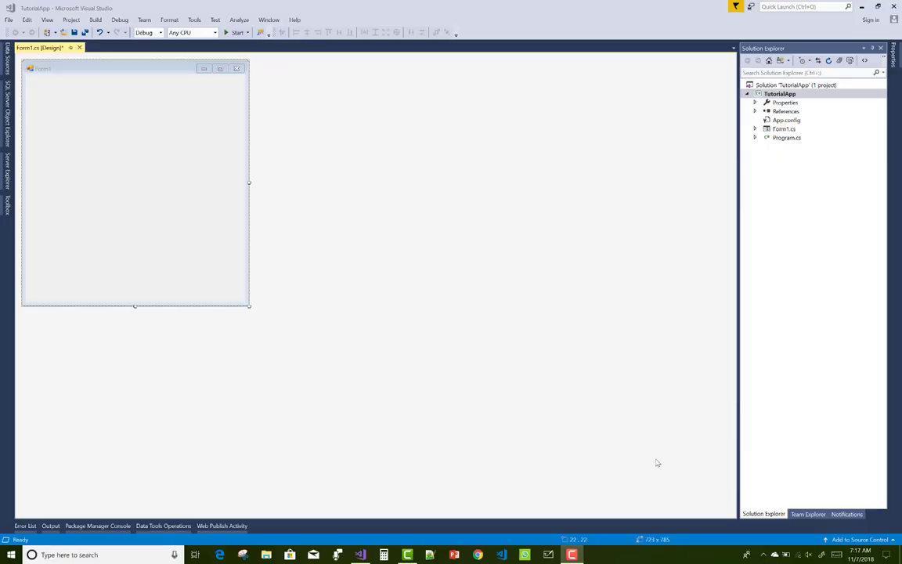
pyautogui.moveTo(249, 306)
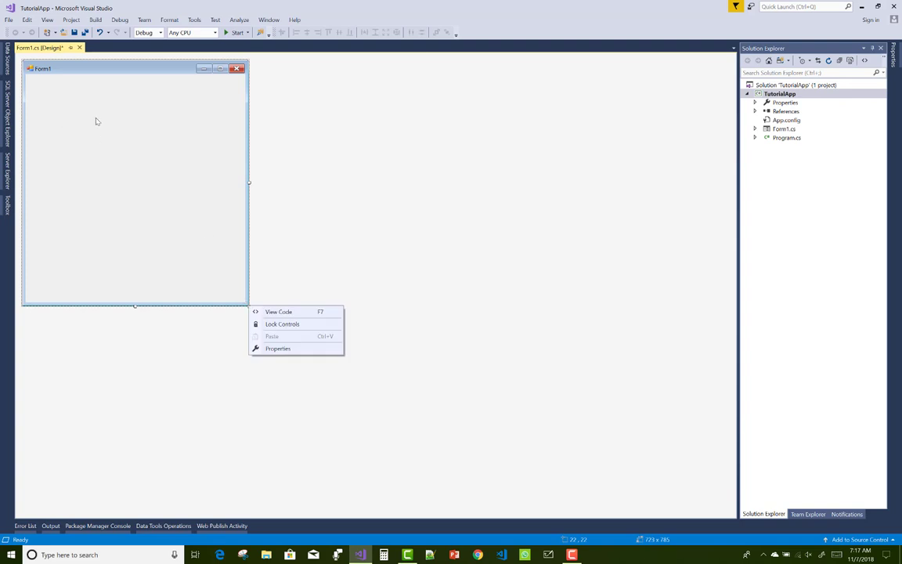
# Drop a Timer from the Toolbox onto Form1 and show its events, including Tick.
pyautogui.click(40, 167)
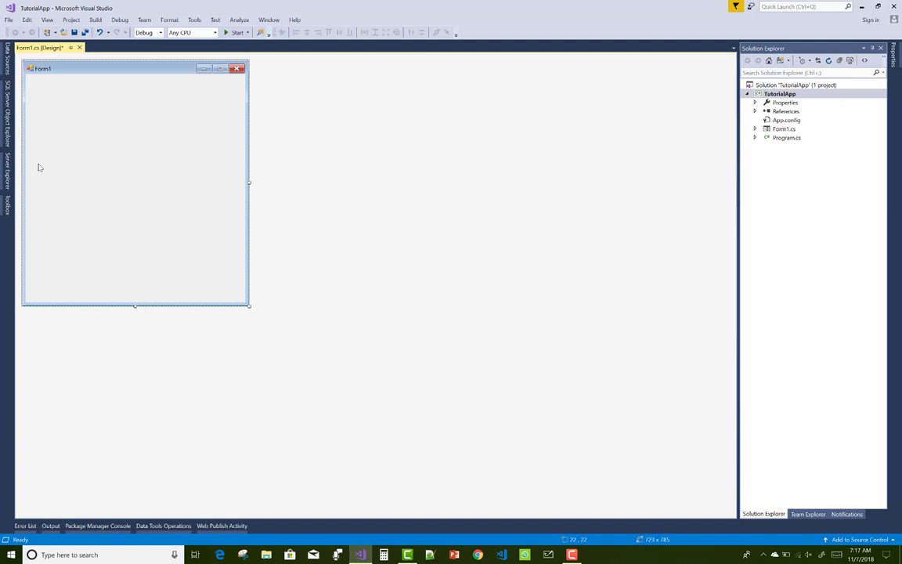
pyautogui.moveTo(4, 202)
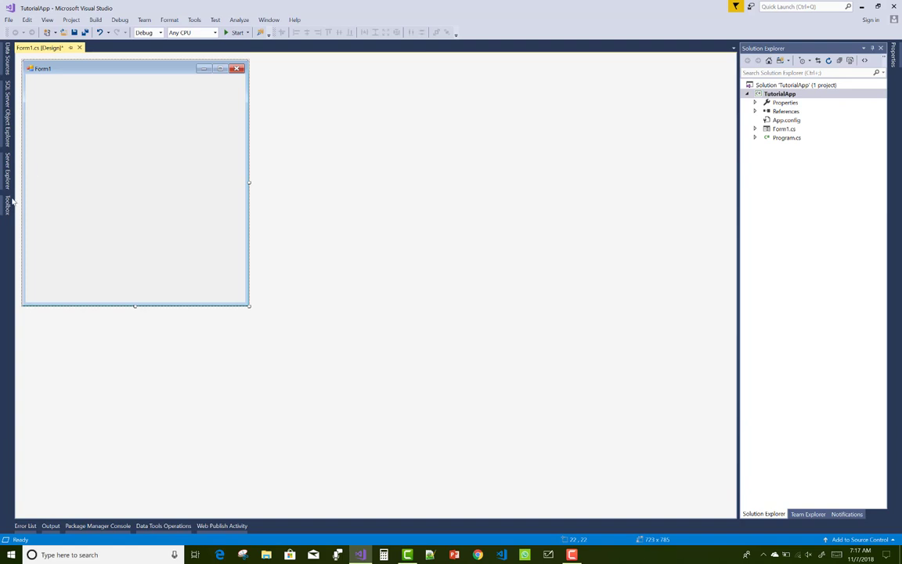
pyautogui.click(4, 202)
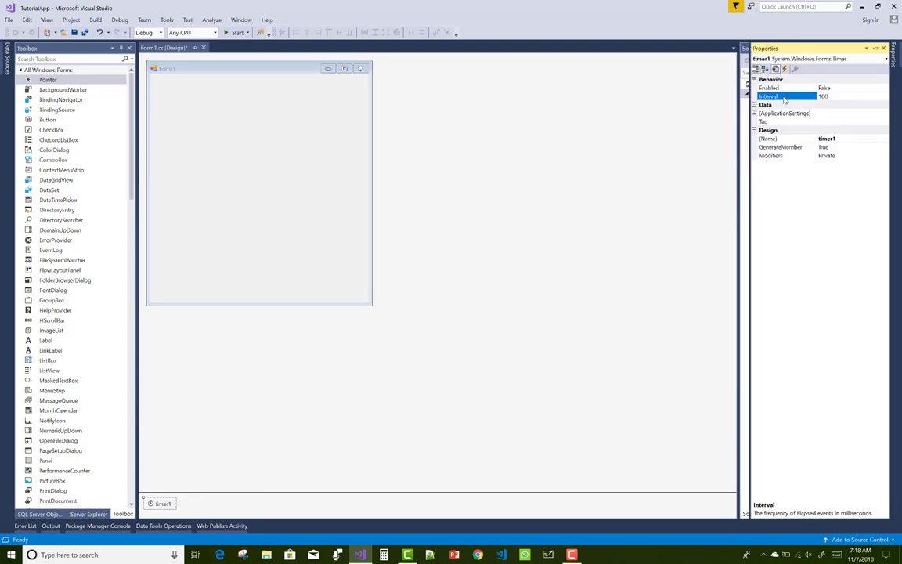
pyautogui.click(787, 87)
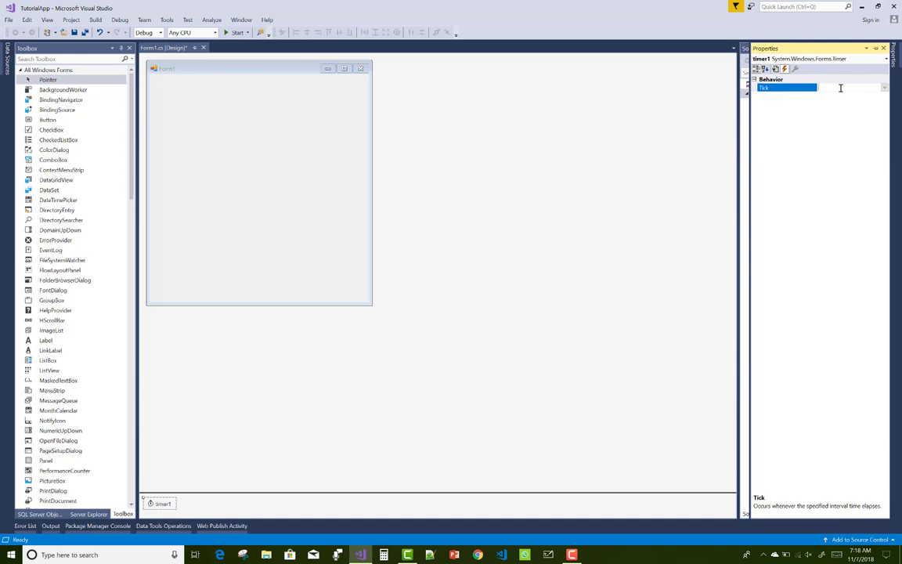
# Generate an empty timer1_Tick handler from the Tick event.
pyautogui.doubleClick(783, 89)
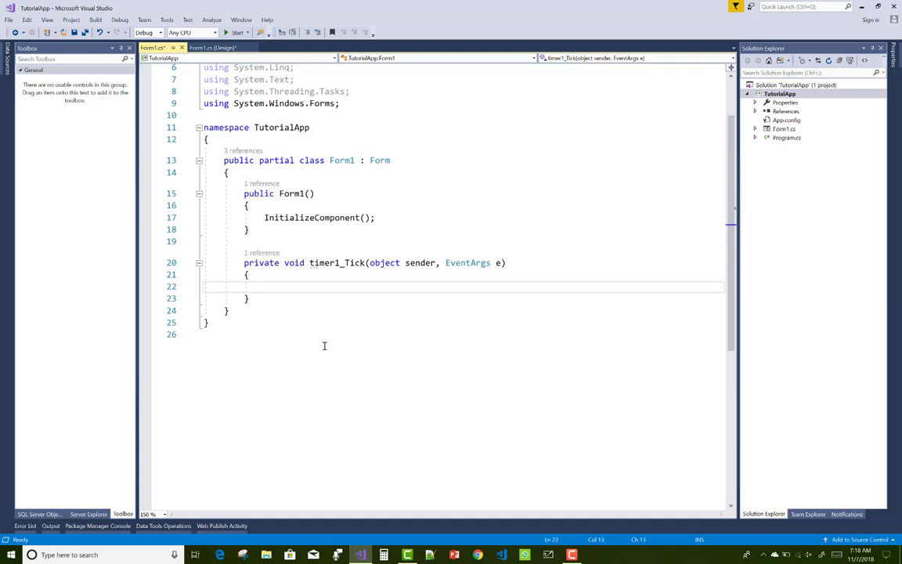
pyautogui.moveTo(397, 340)
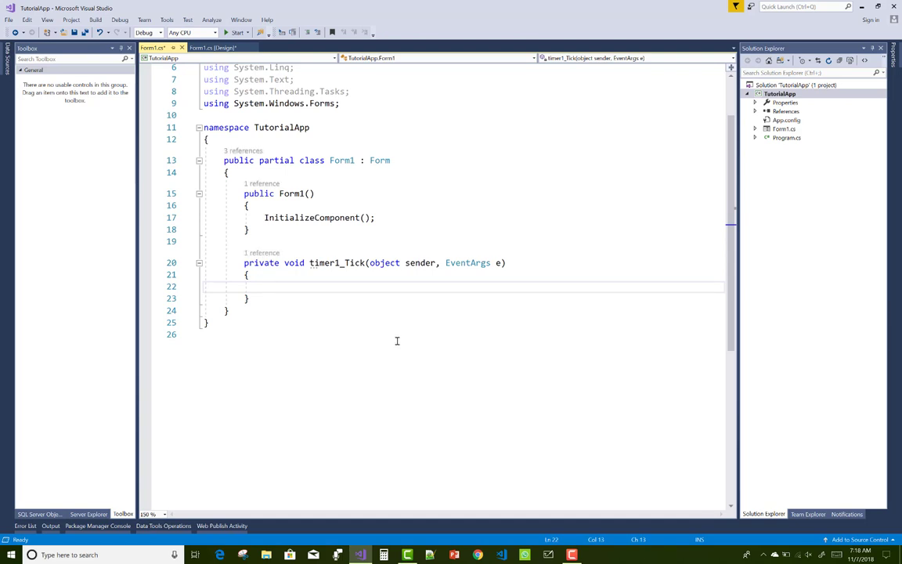
# Write MessageBox.Show(DateTime.Now.ToString()); as the timer1_Tick body and return to the designer.
pyautogui.write('Me')
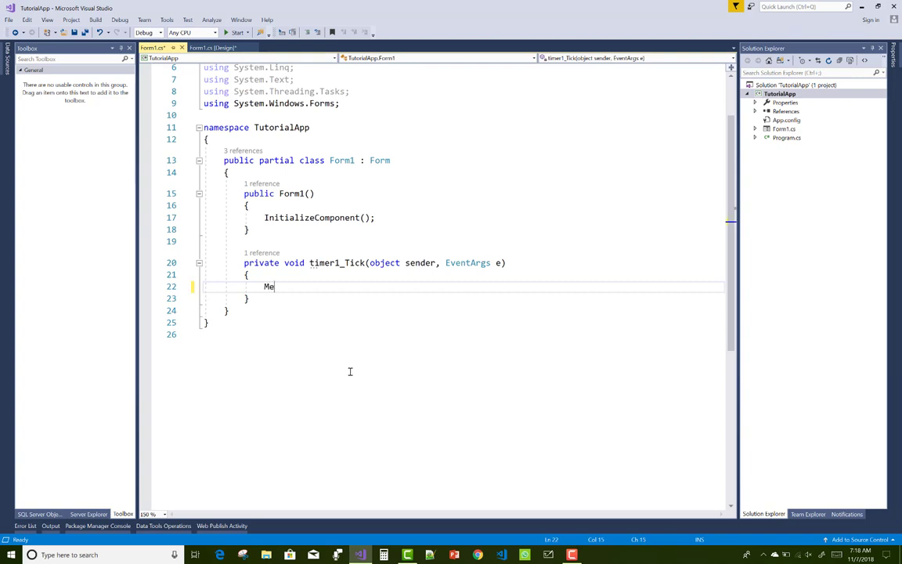
pyautogui.write('ssageBox.sh')
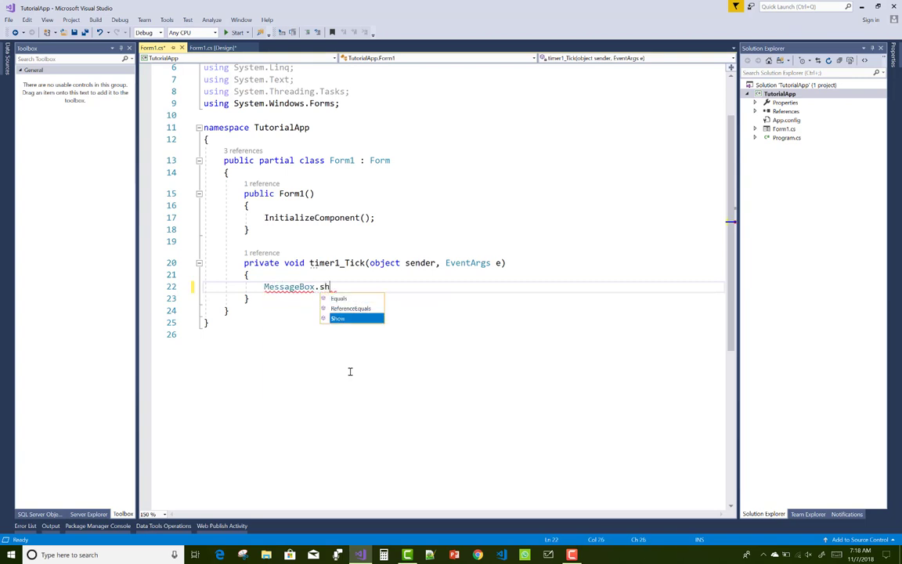
pyautogui.write('ow(date')
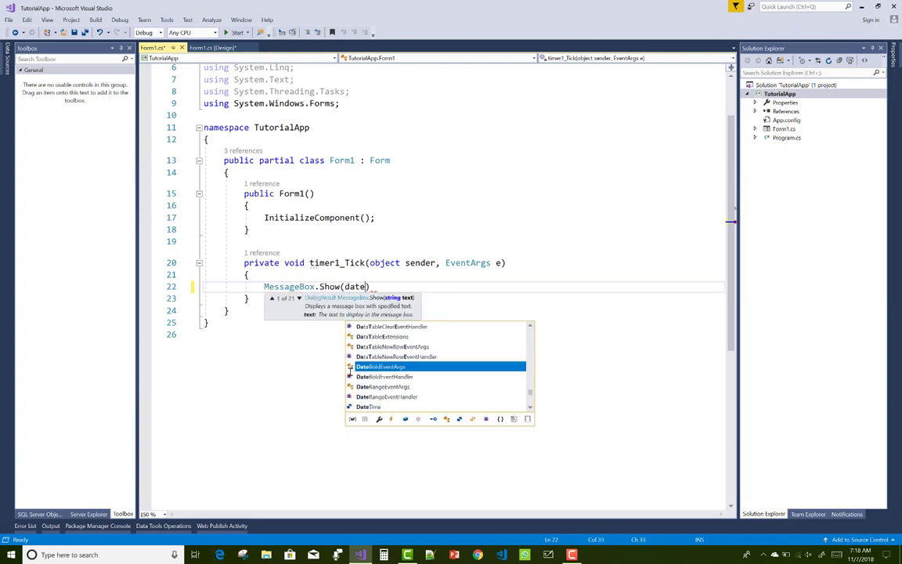
pyautogui.write('DateTime.')
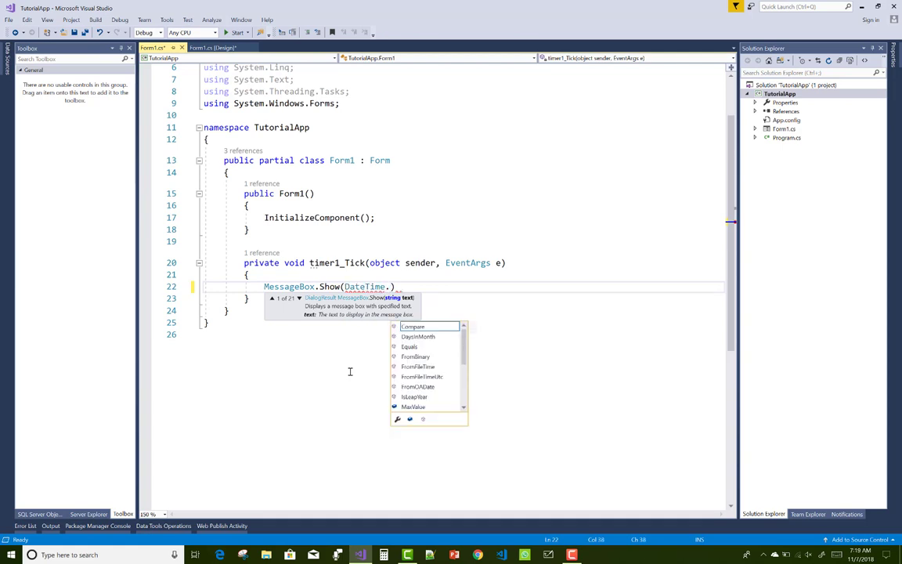
pyautogui.write('Now.to')
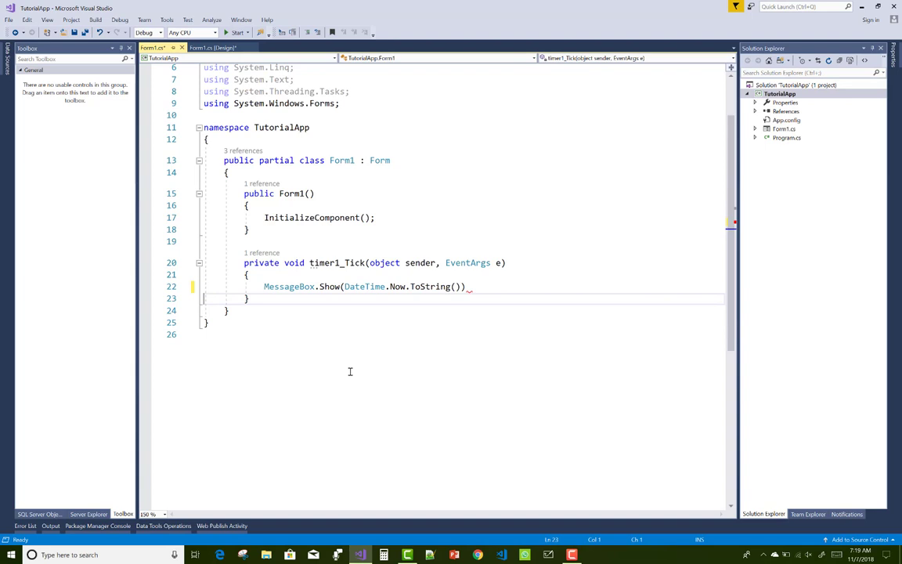
pyautogui.write(';')
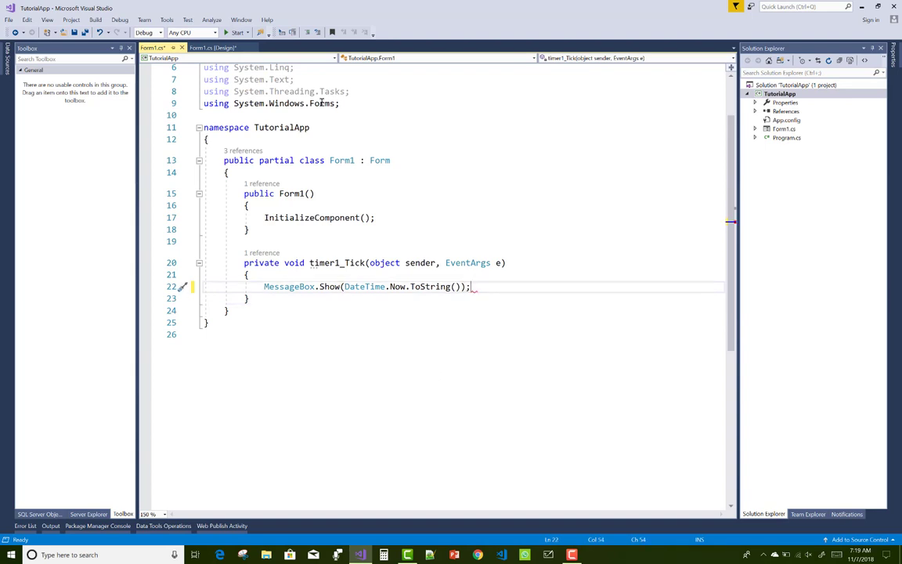
pyautogui.click(220, 51)
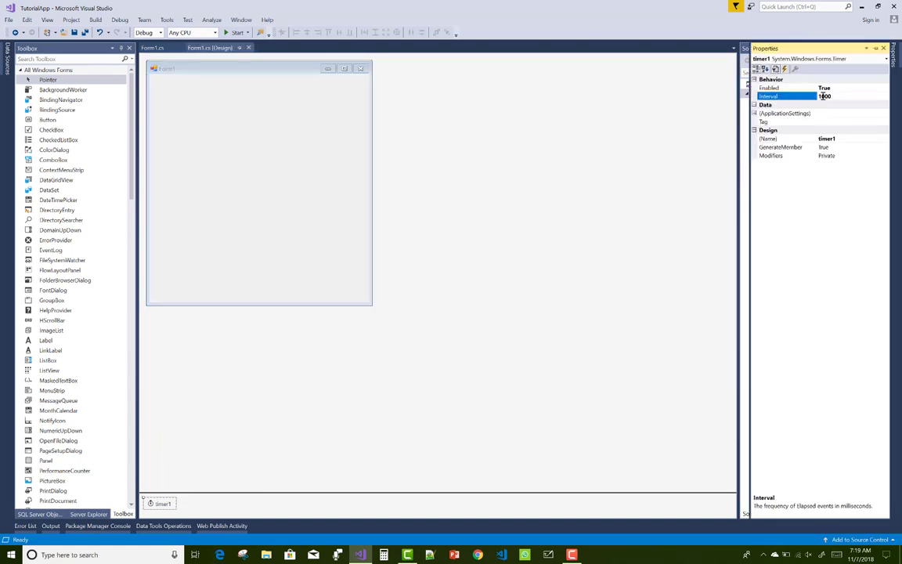
# Enable the timer with Interval 3000, then build and run TutorialApp.
pyautogui.write('3000')
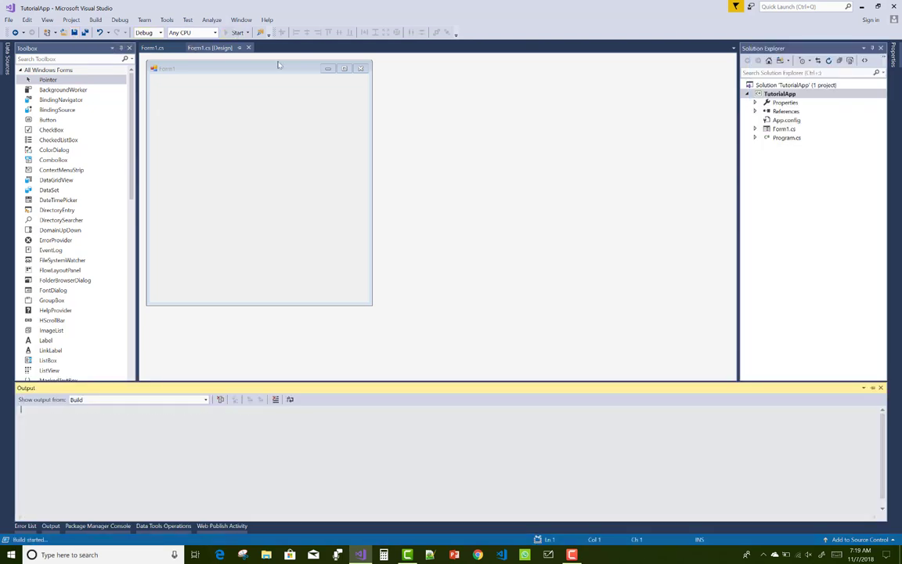
pyautogui.click(236, 33)
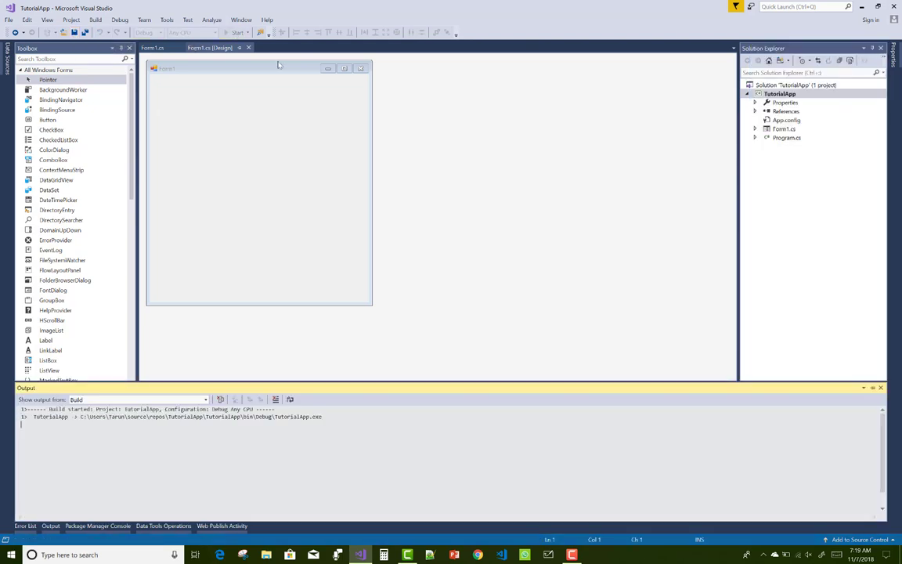
pyautogui.click(236, 32)
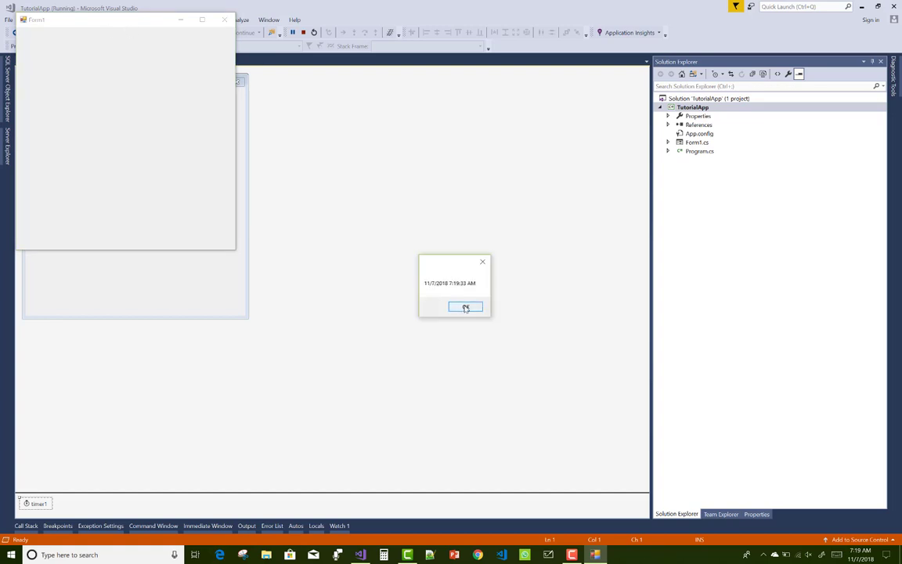
# Dismiss the repeating date-and-time message boxes and stop the running app.
pyautogui.click(466, 307)
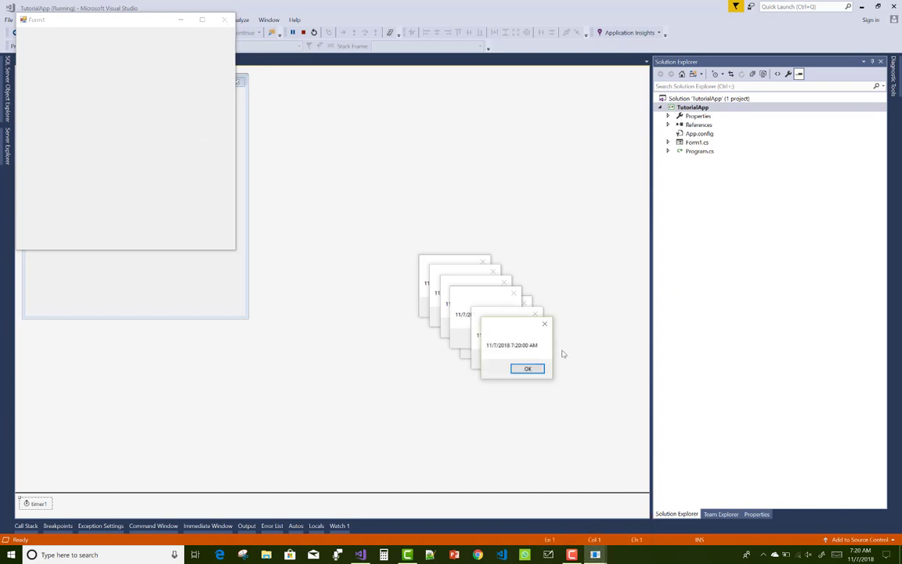
pyautogui.click(528, 368)
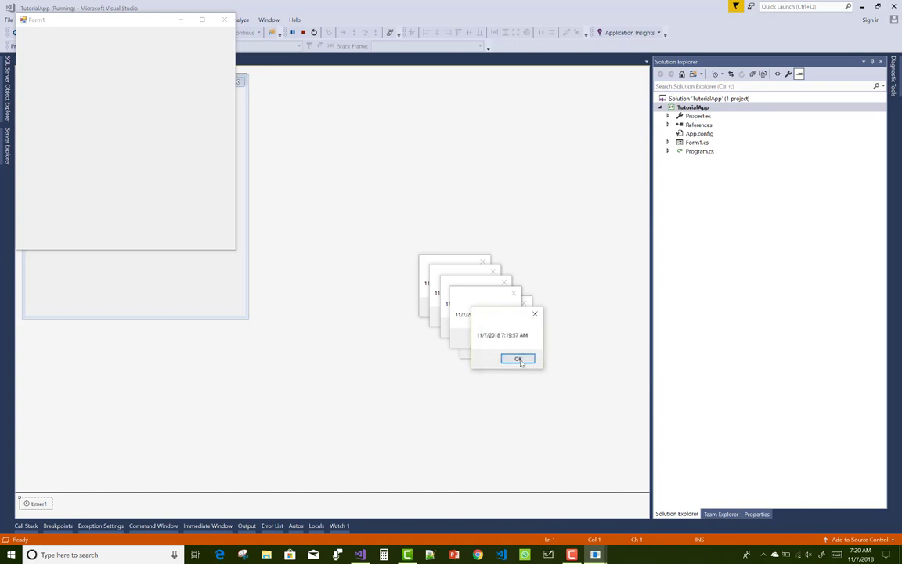
pyautogui.click(518, 359)
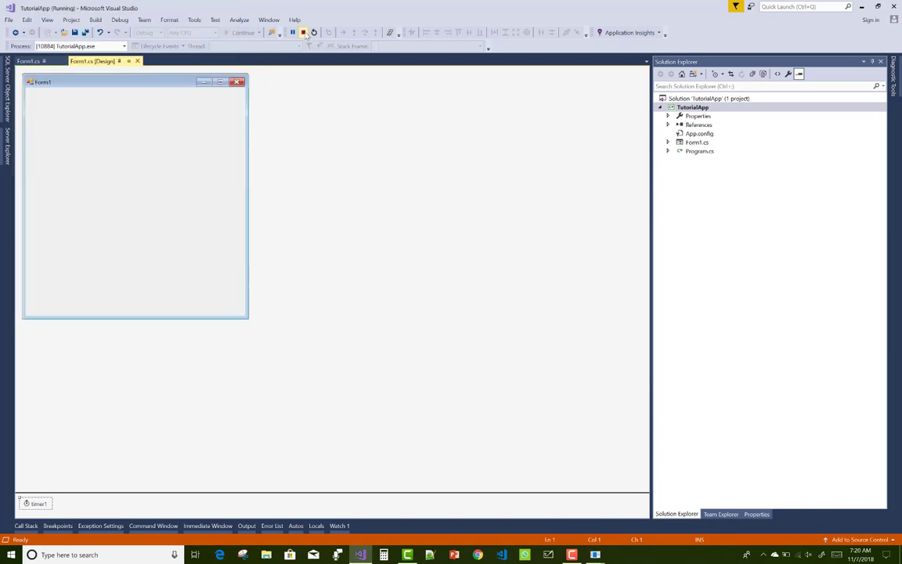